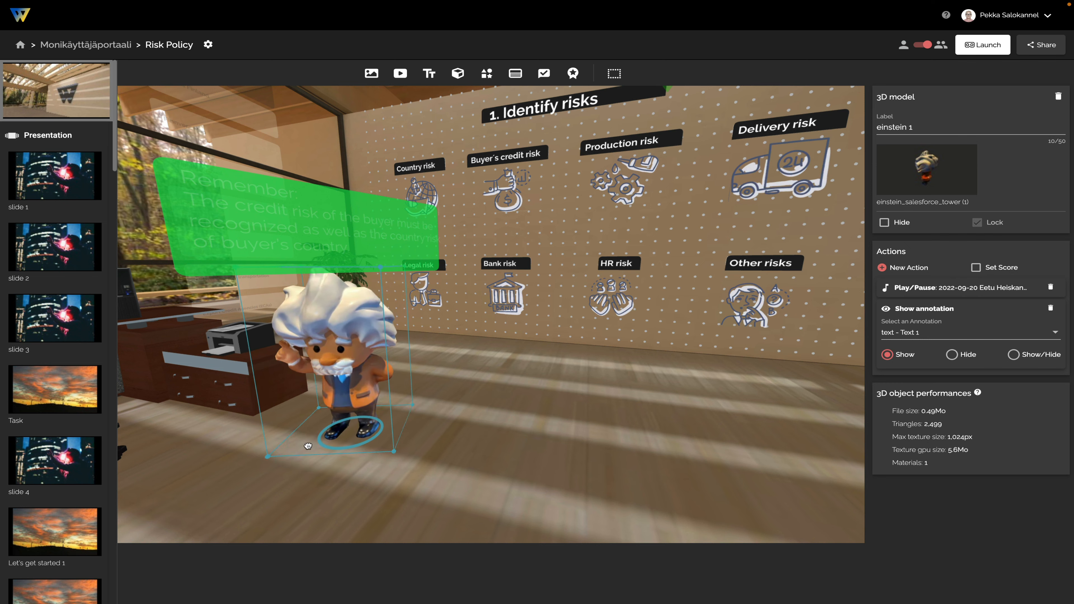
# Step: Inspect the HR risk image to reveal its link to the 'part 1 HR risks' scene
pyautogui.click(613, 298)
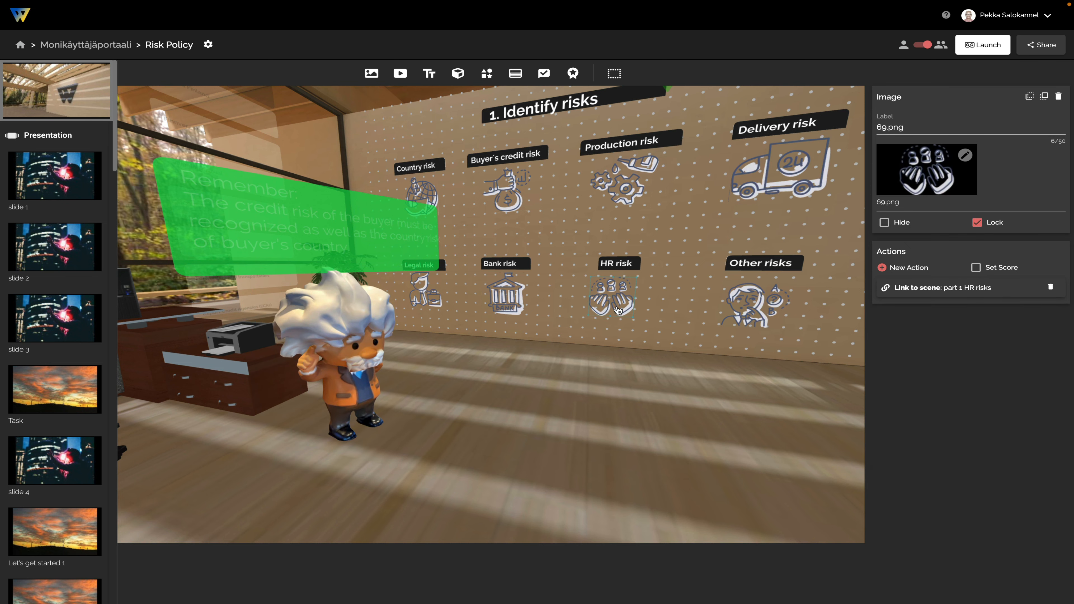
# Step: Launch the risk policy environment and enter the Country risk scene with its 'Consider these' questions
pyautogui.click(982, 45)
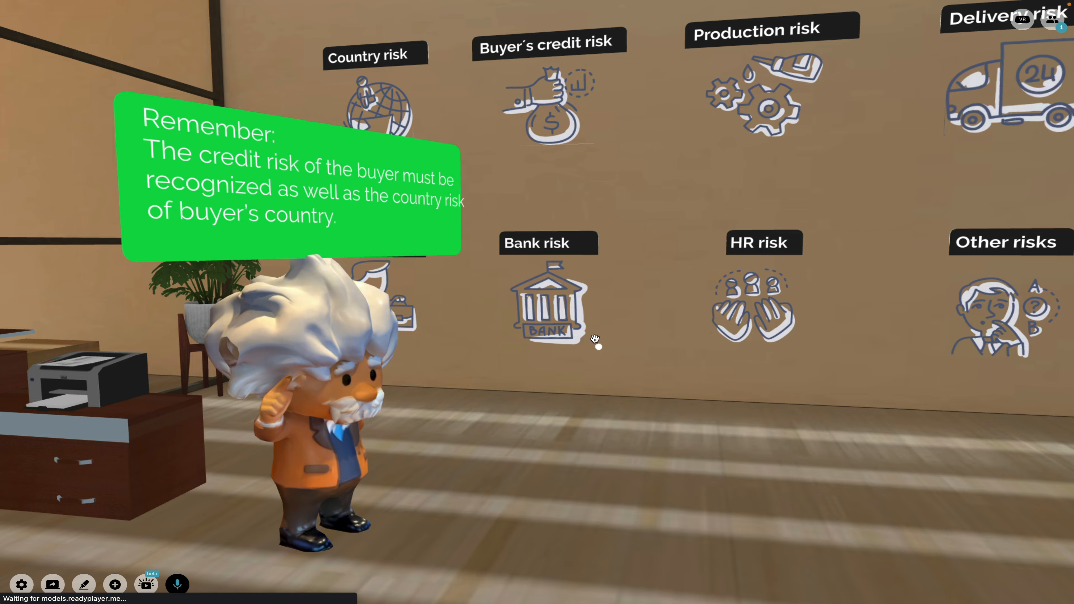
pyautogui.click(548, 302)
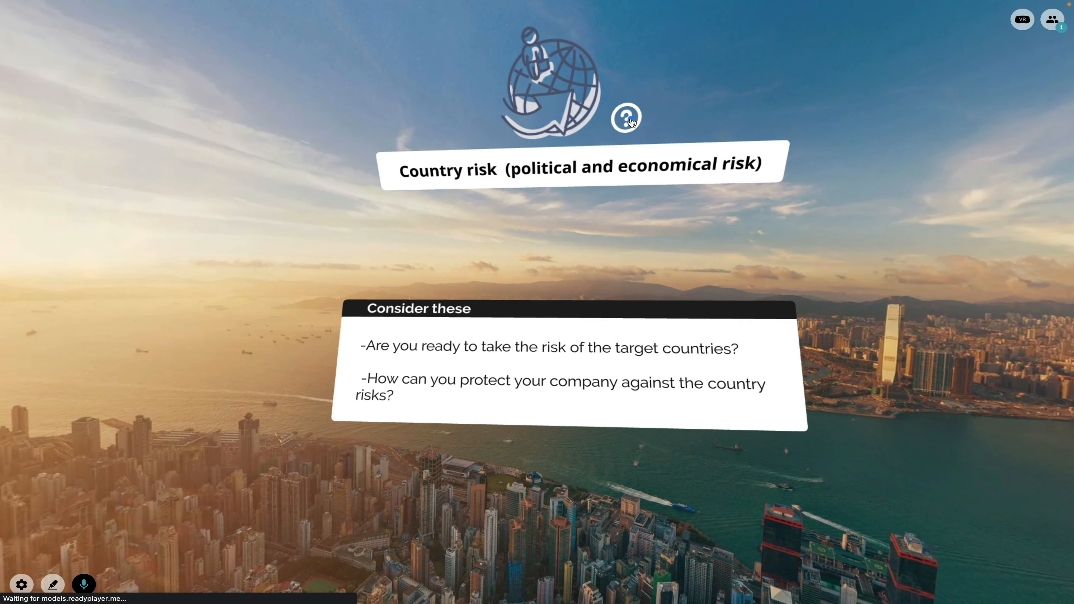
pyautogui.click(625, 116)
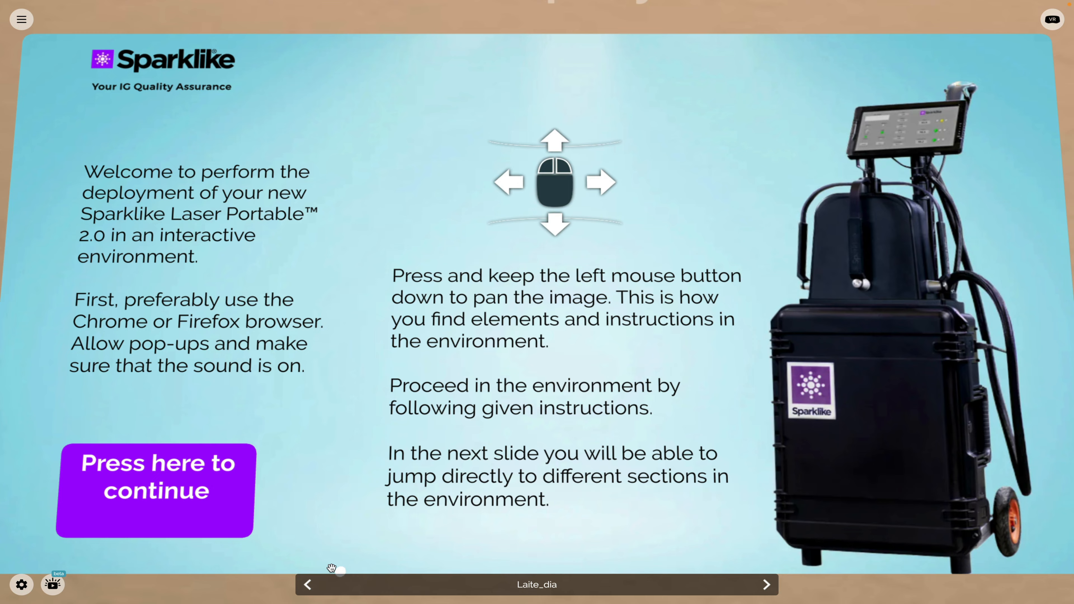
# Step: Advance the Sparklike Laser Portable 2.0 training through case, accessories and charging steps to the self-check quiz
pyautogui.click(154, 476)
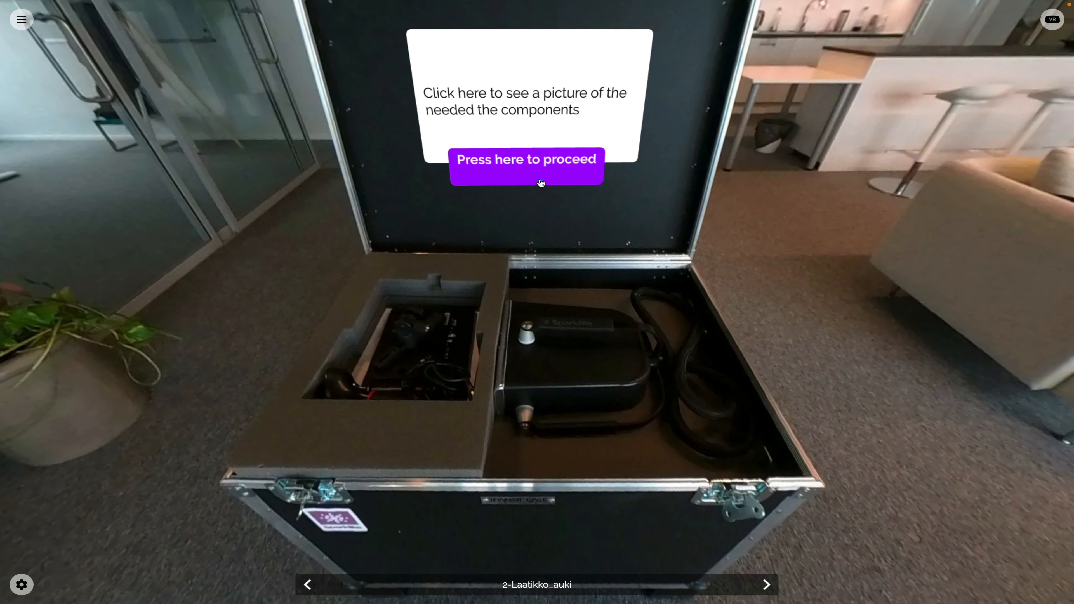
pyautogui.click(526, 166)
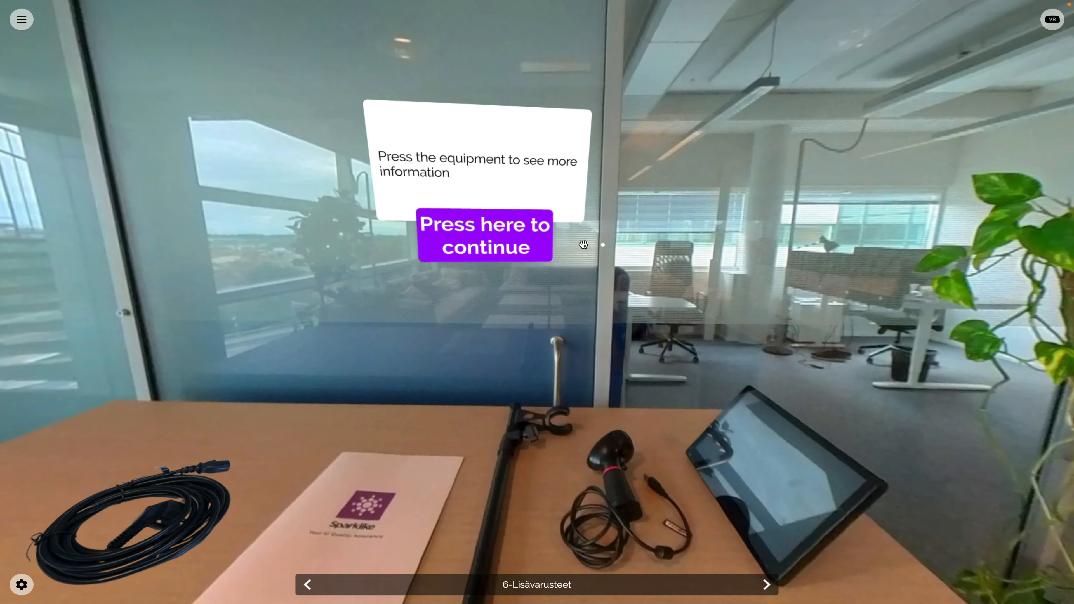
pyautogui.click(484, 236)
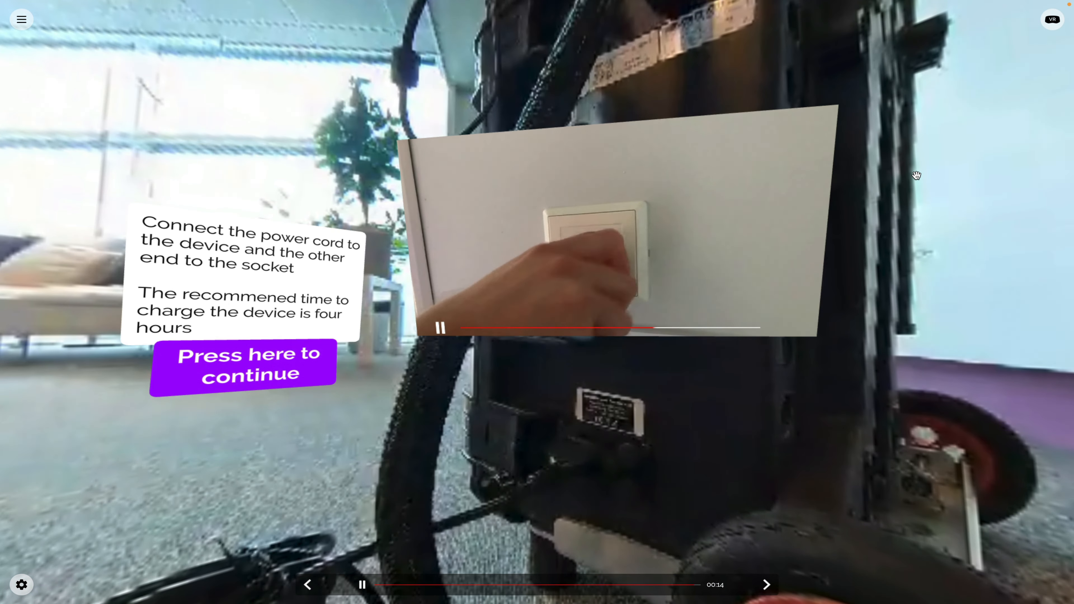
pyautogui.click(243, 365)
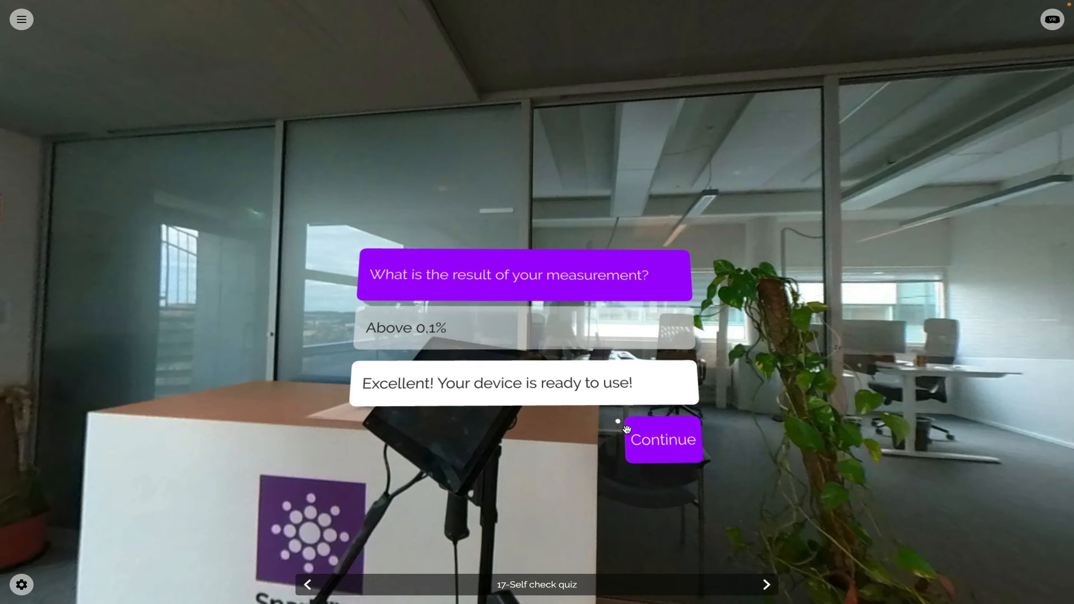
pyautogui.click(662, 439)
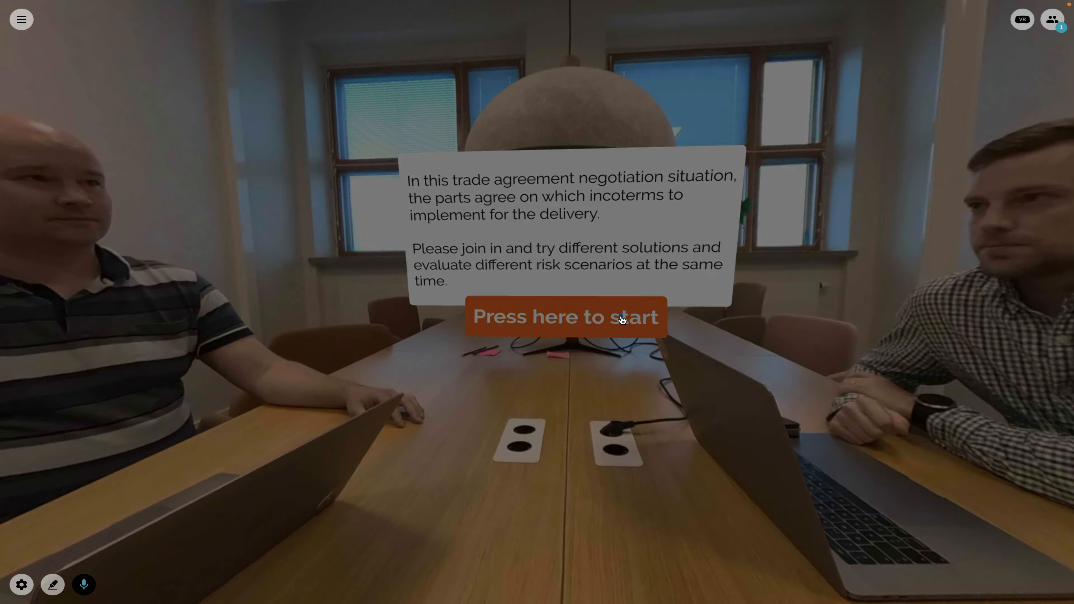
# Step: Start the trade agreement negotiation and propose delivery by ship, reaching the payment-terms question
pyautogui.click(565, 317)
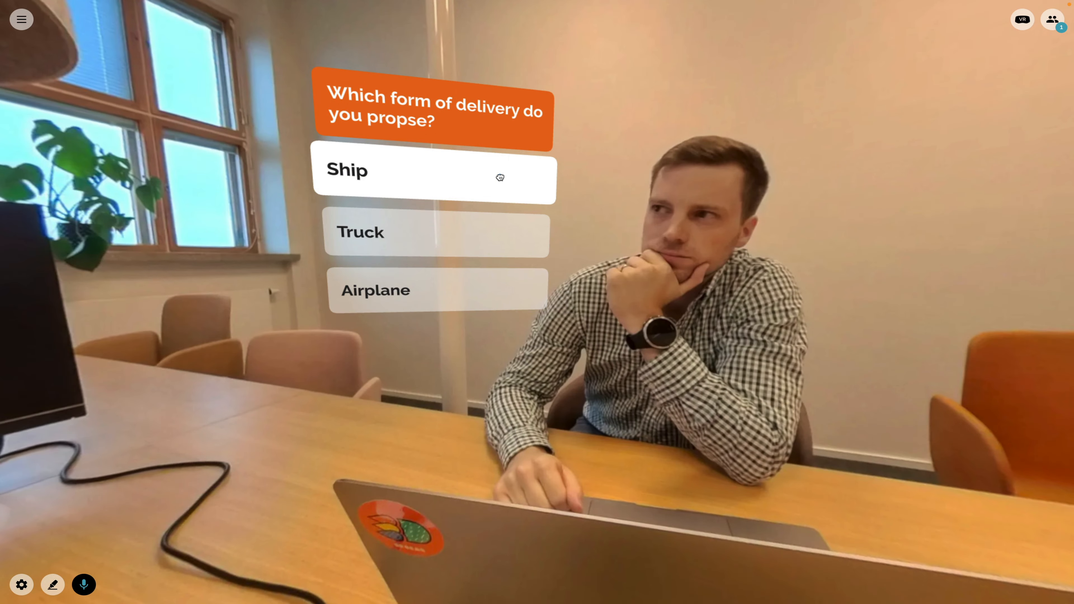
pyautogui.click(434, 169)
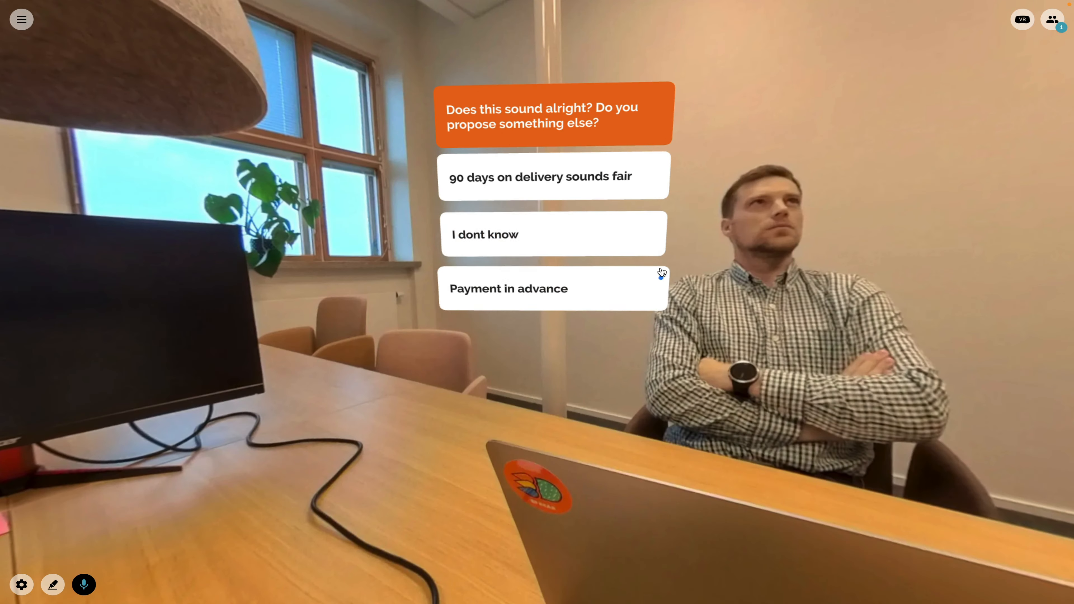